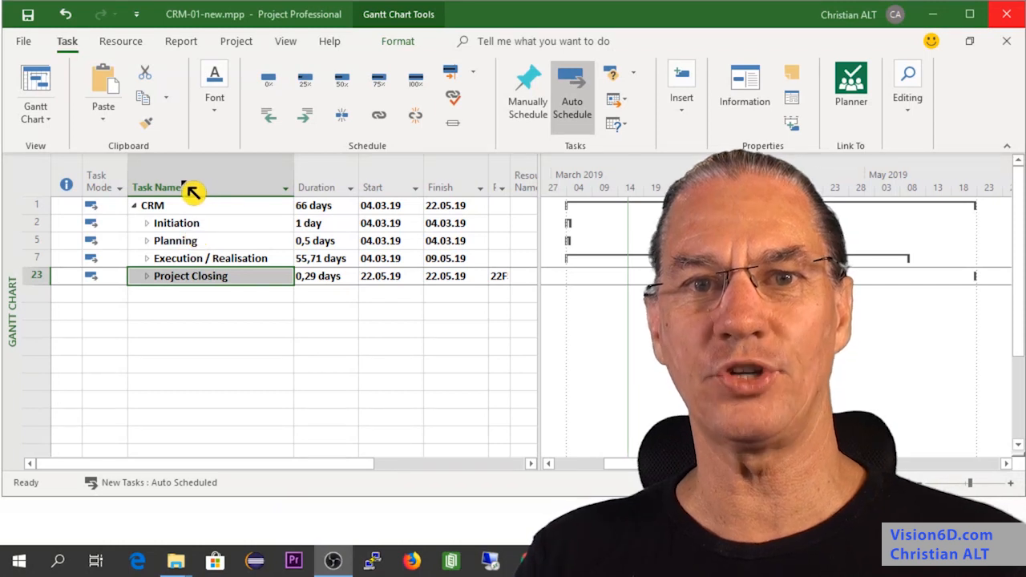
mouse_move(200, 223)
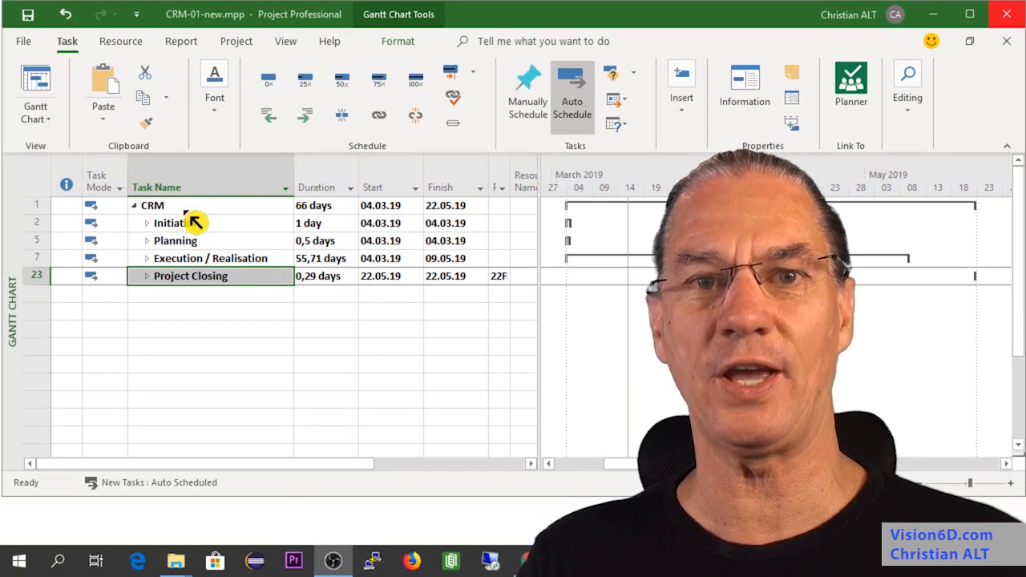
mouse_move(188, 255)
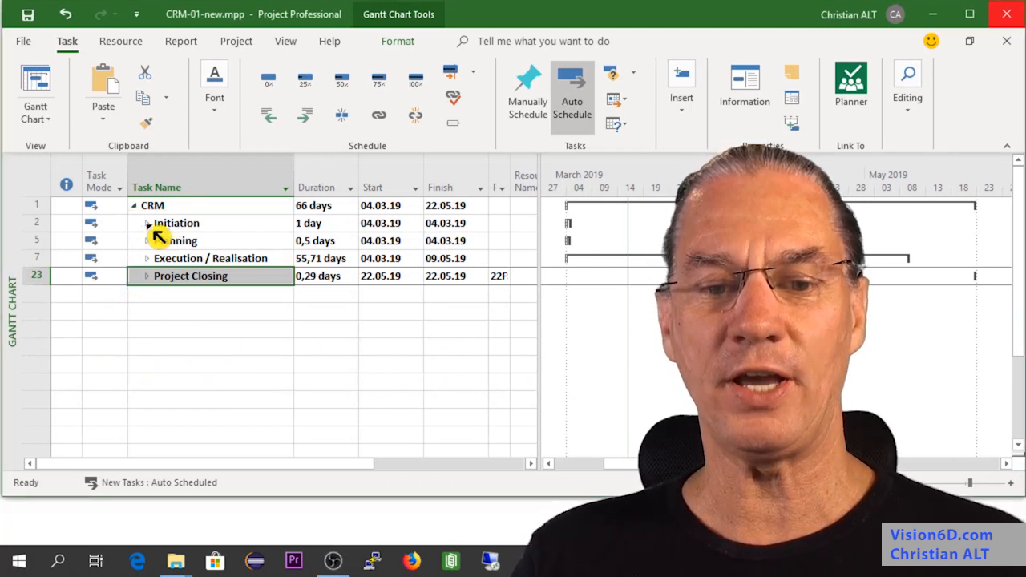
Step: Expand Initiation to reveal Project proposal and the Project approval milestone
left_click(147, 223)
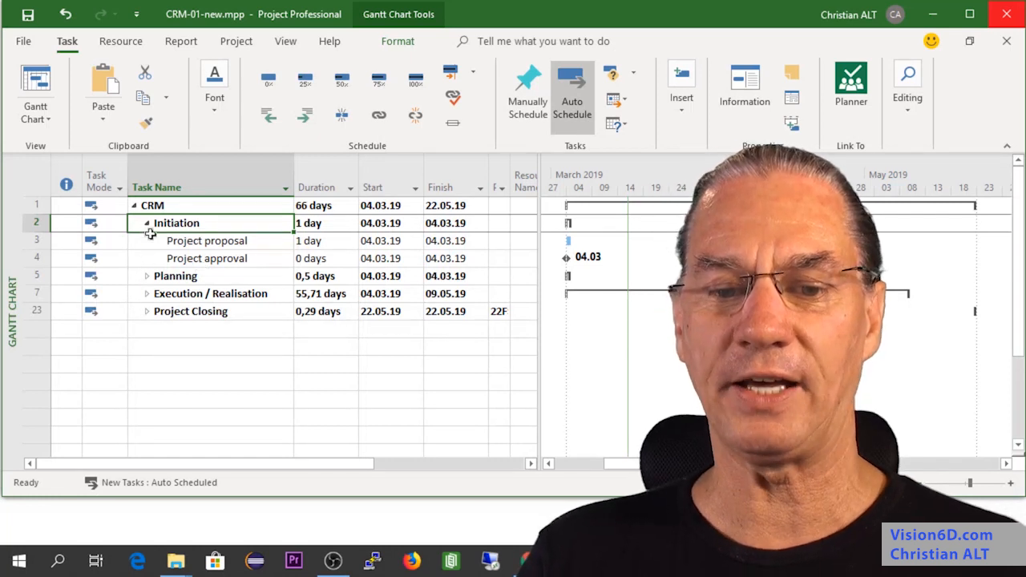
Step: Expand Planning to reveal its half-day Planning session task
left_click(147, 276)
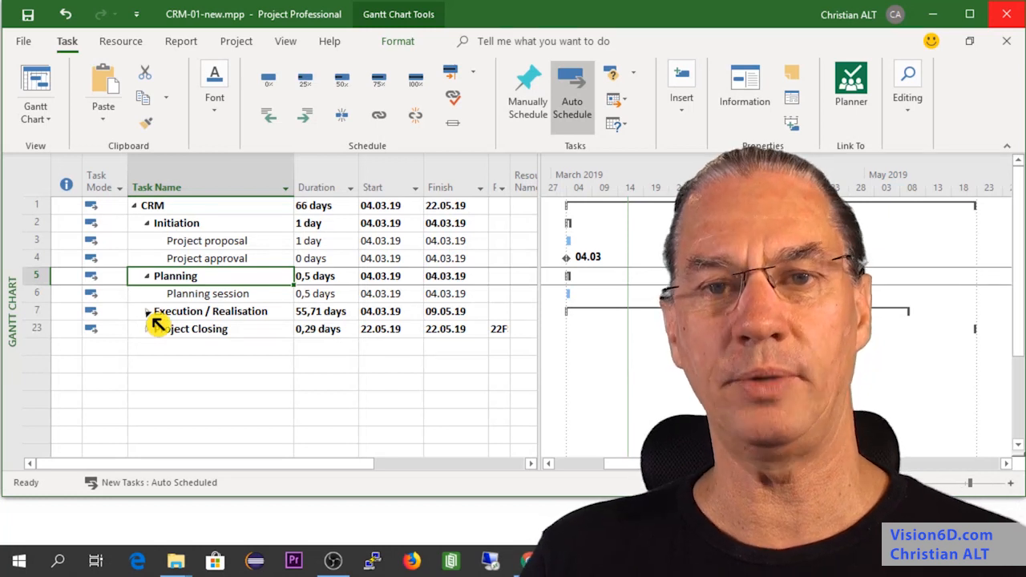
Step: Expand Execution / Realisation to list Conception, System integration, Test / Training and Production
left_click(148, 311)
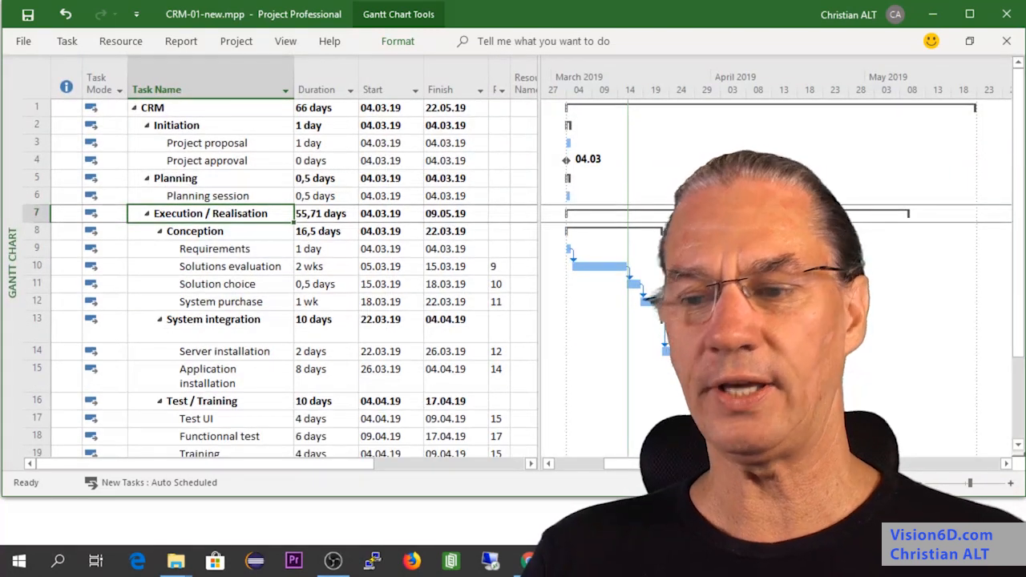
scroll("down", 3)
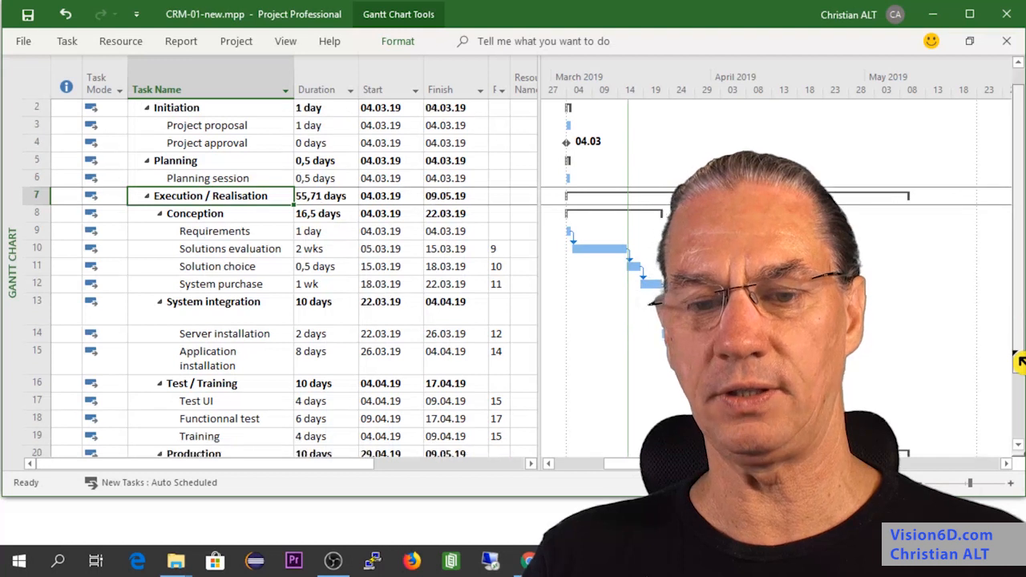
scroll("down", 3)
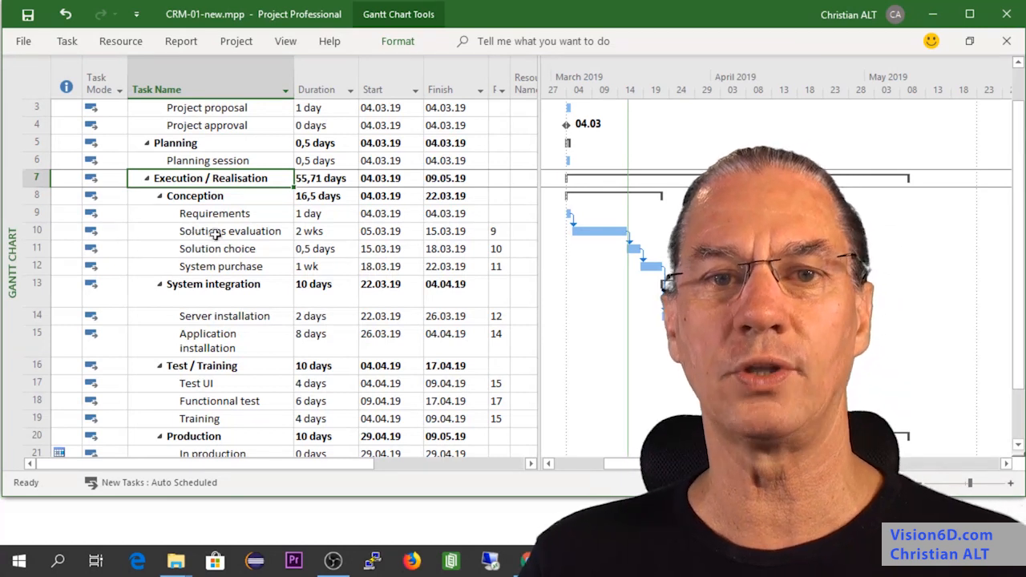
mouse_move(335, 237)
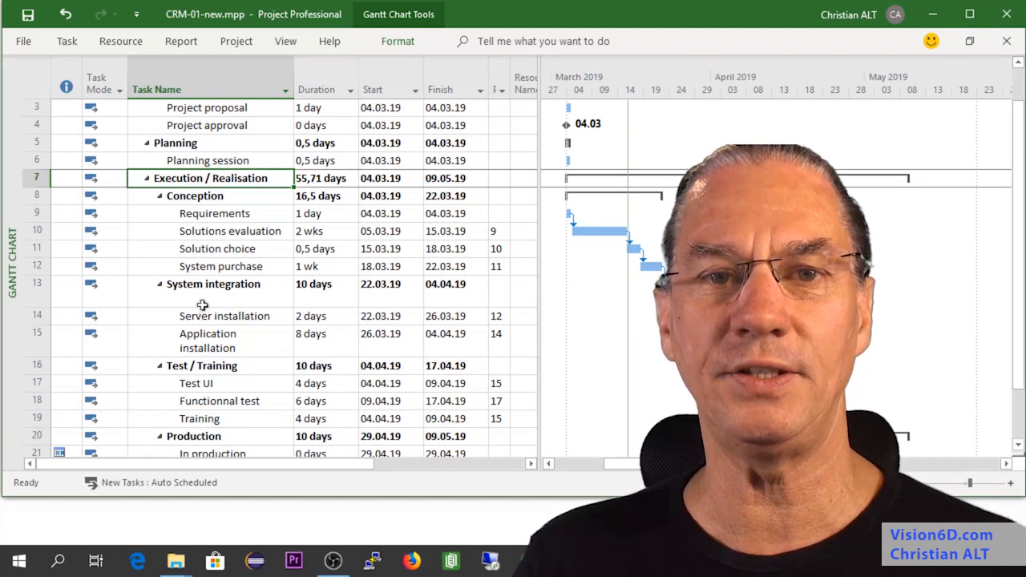
mouse_move(201, 315)
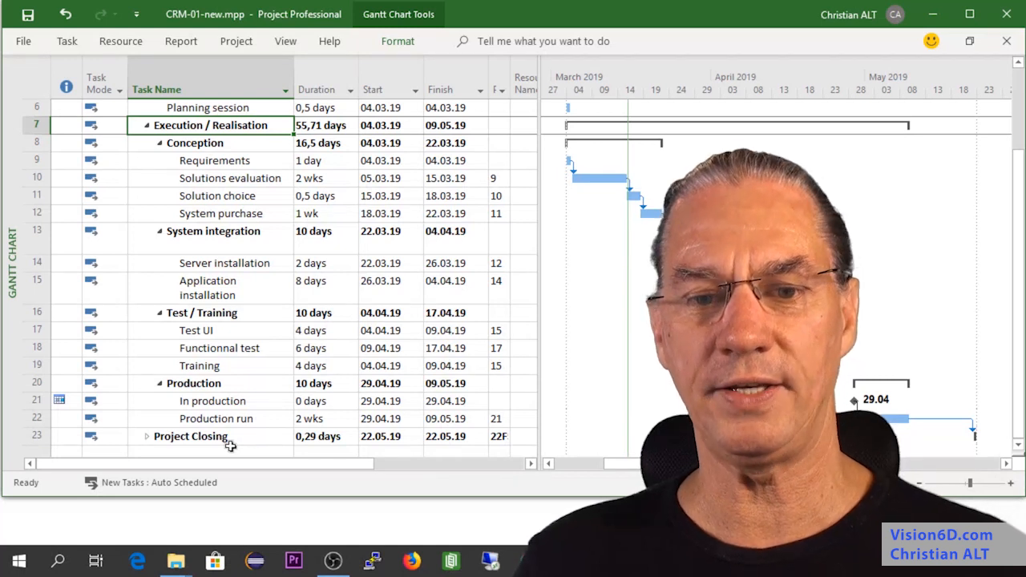
mouse_move(170, 158)
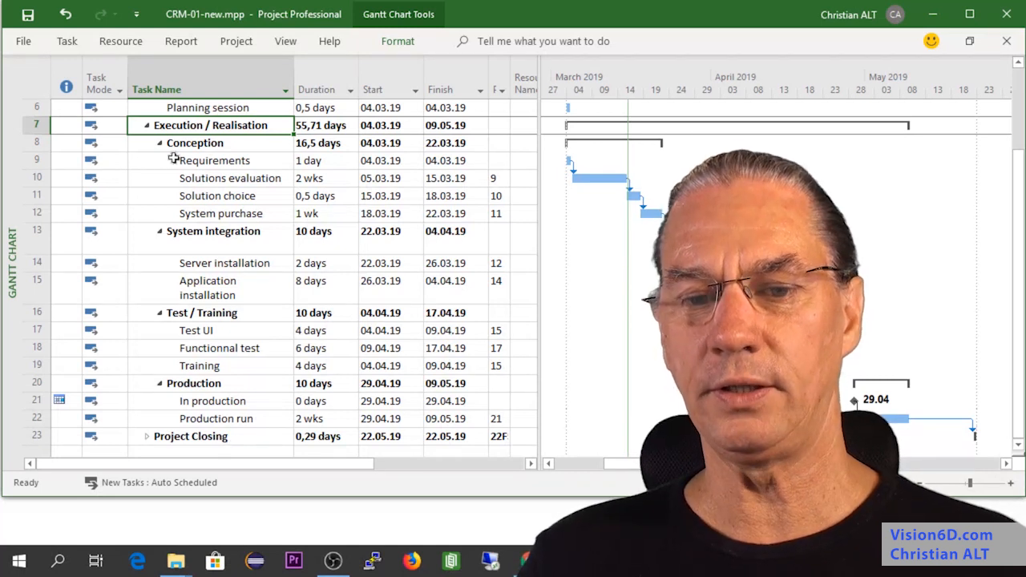
Step: Scroll the task table back up to the top of the CRM outline
scroll("up", 3)
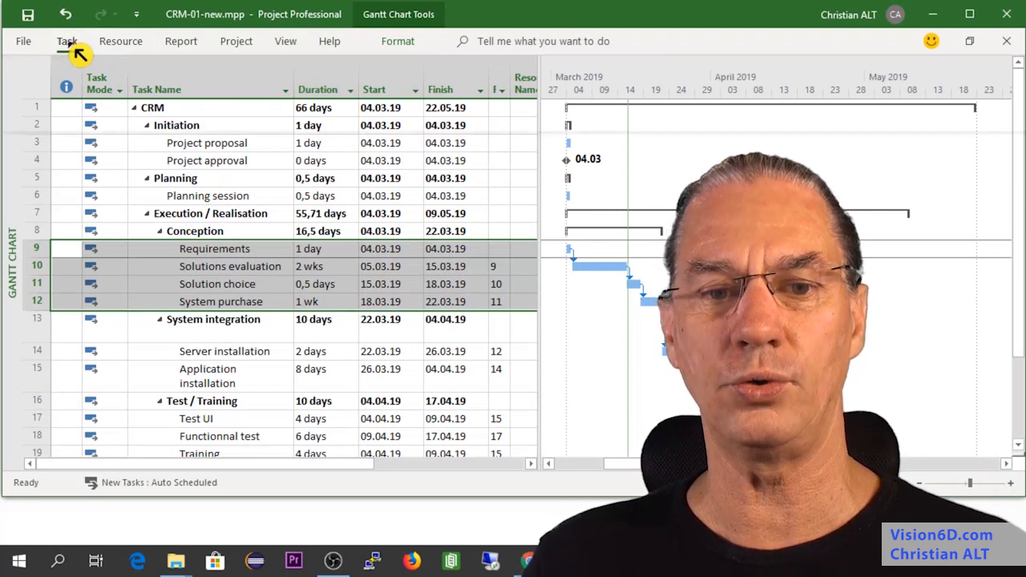
Step: Link the four Conception tasks, Requirements through System purchase, in sequence
left_click(67, 41)
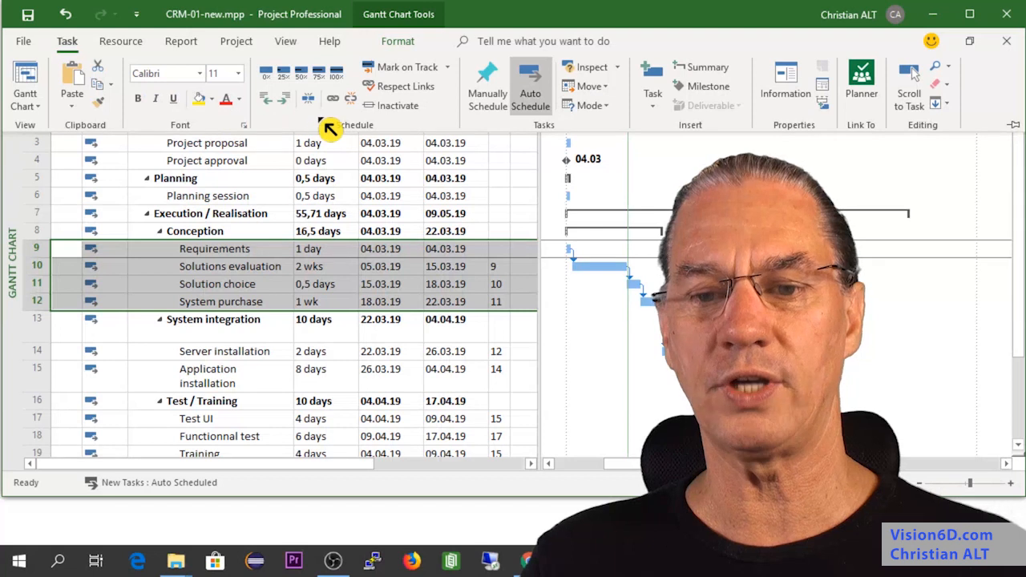
mouse_move(332, 98)
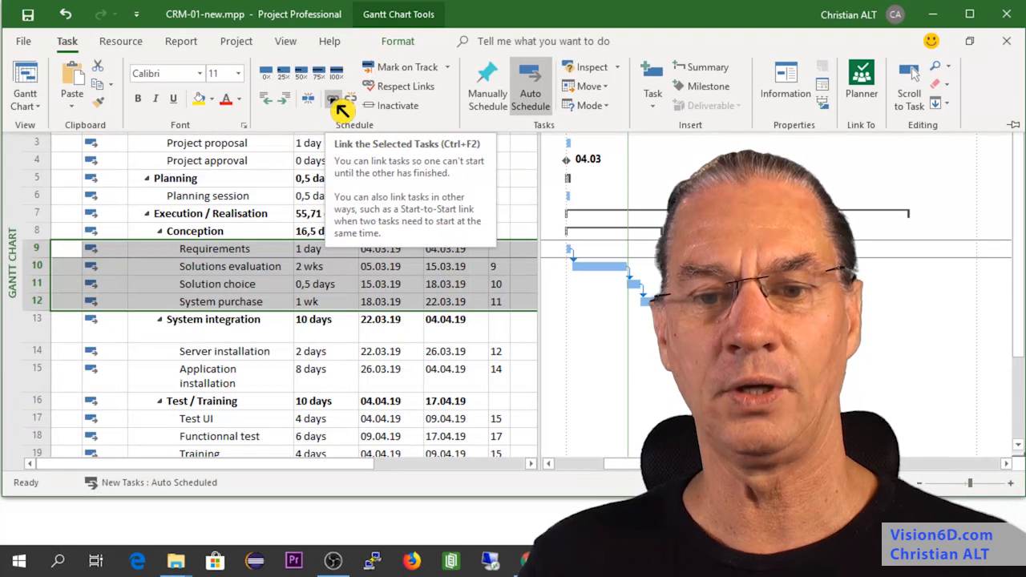
left_click(333, 98)
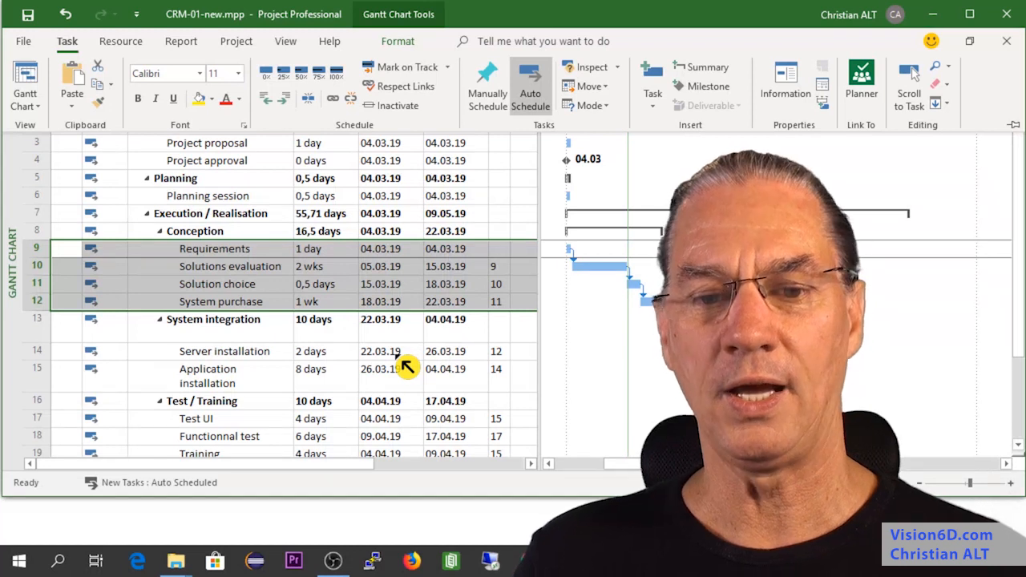
mouse_move(296, 305)
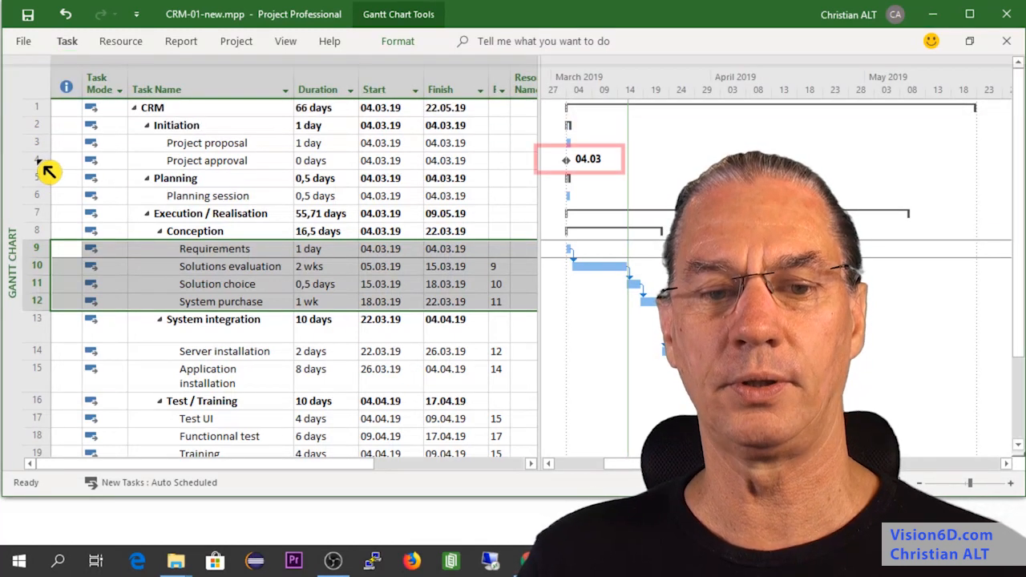
Step: Select the Project approval task to make it a 0-day milestone
left_click(206, 160)
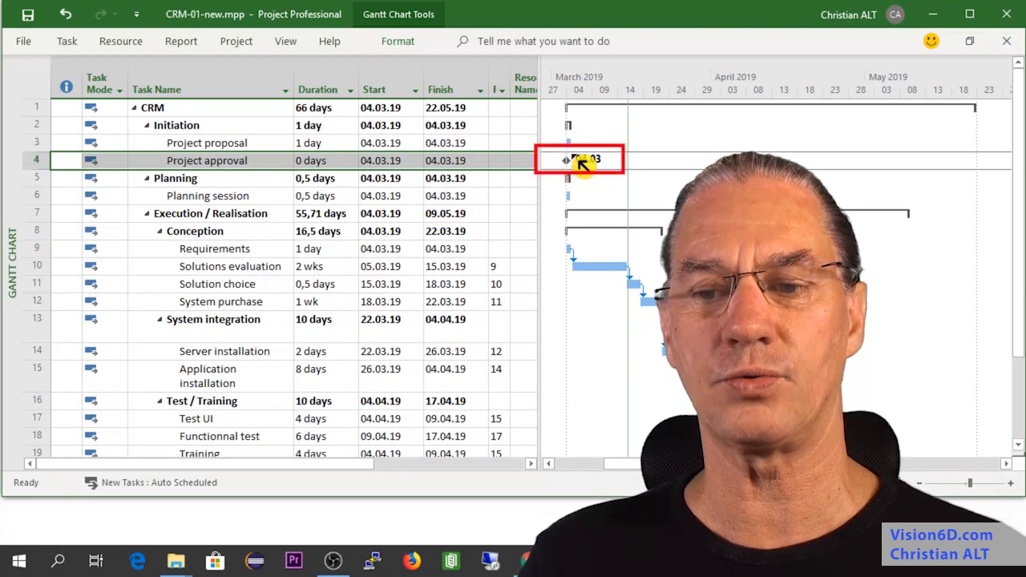
mouse_move(592, 191)
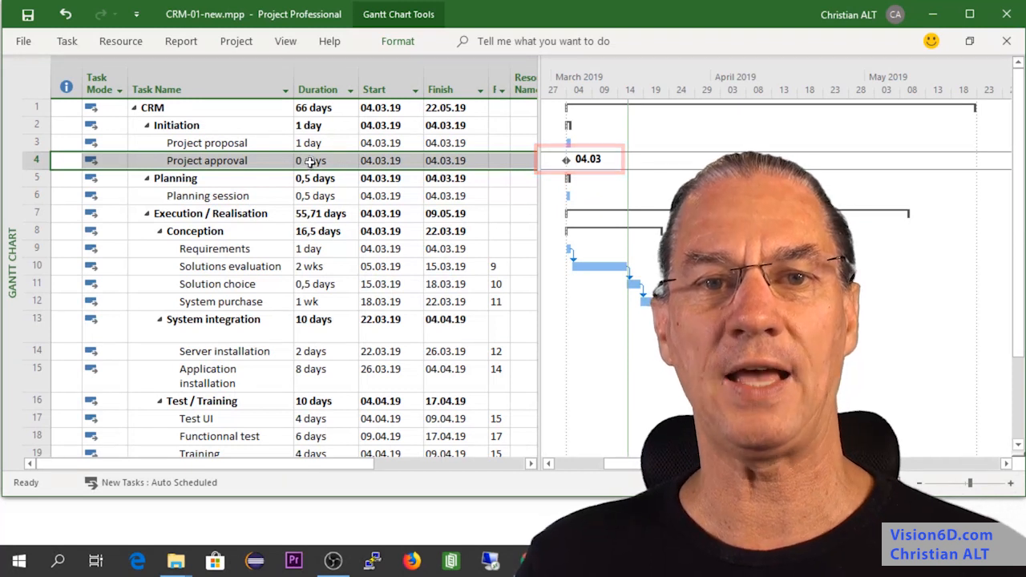
scroll("down", 3)
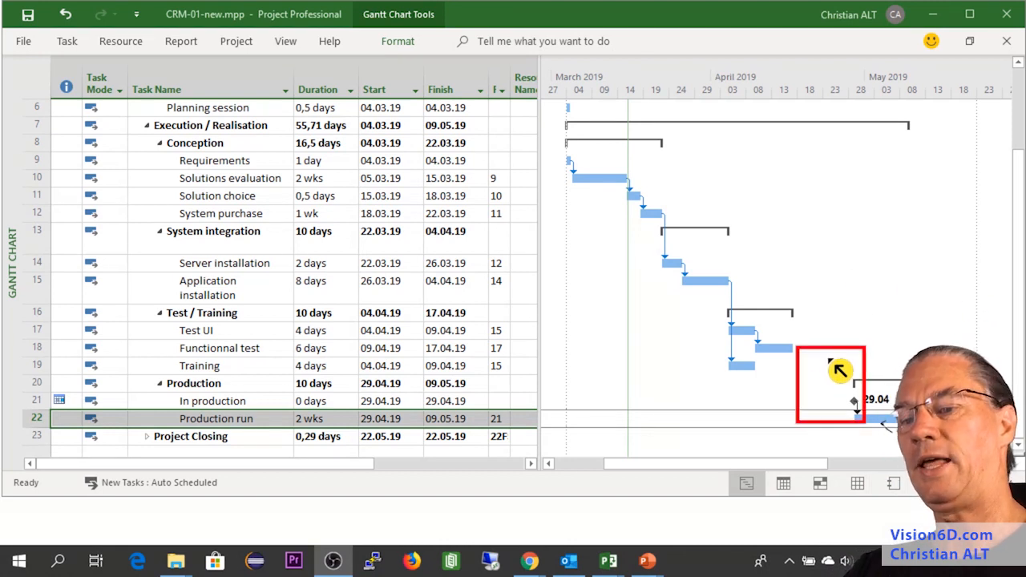
mouse_move(823, 437)
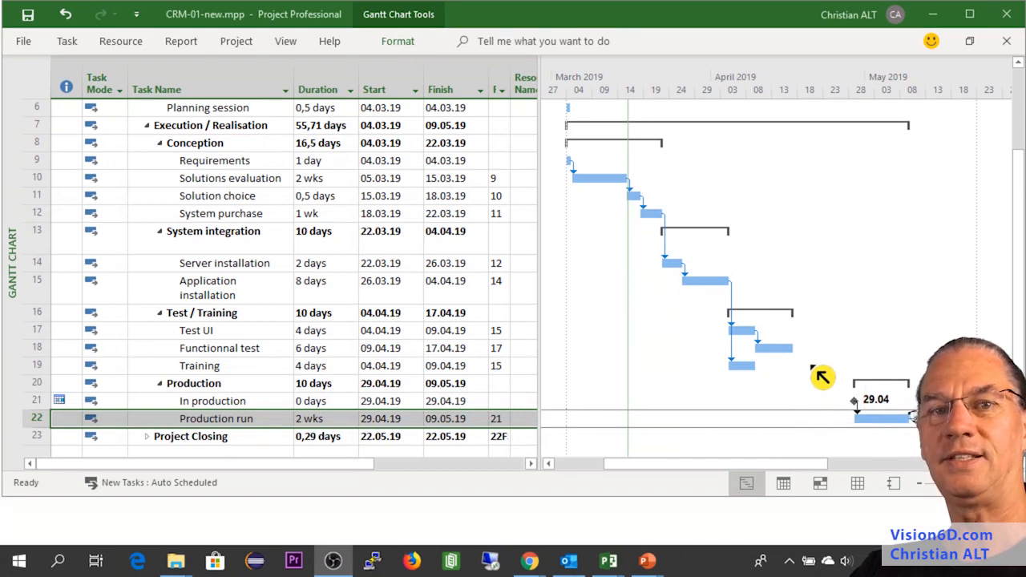
mouse_move(797, 365)
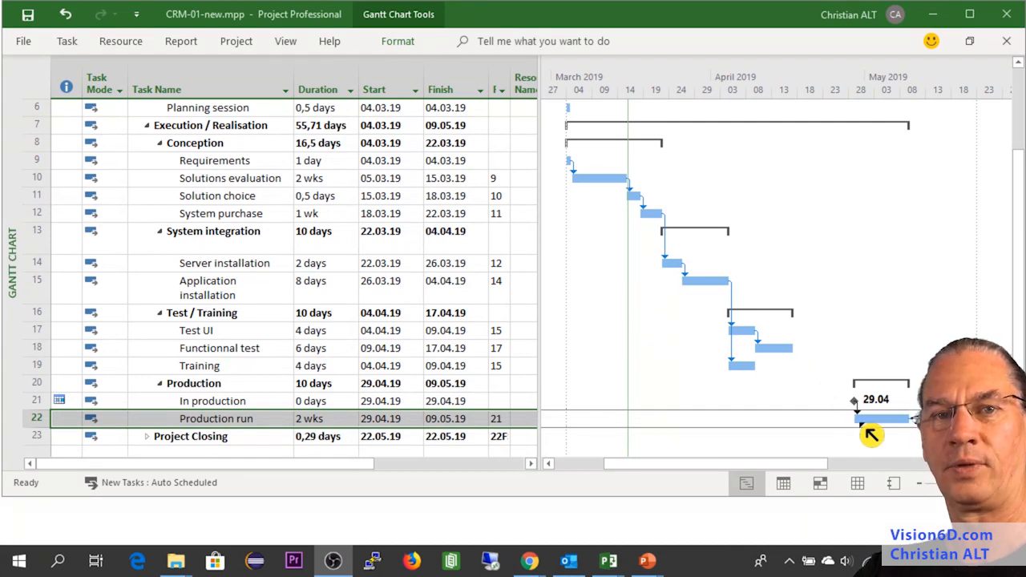
mouse_move(830, 437)
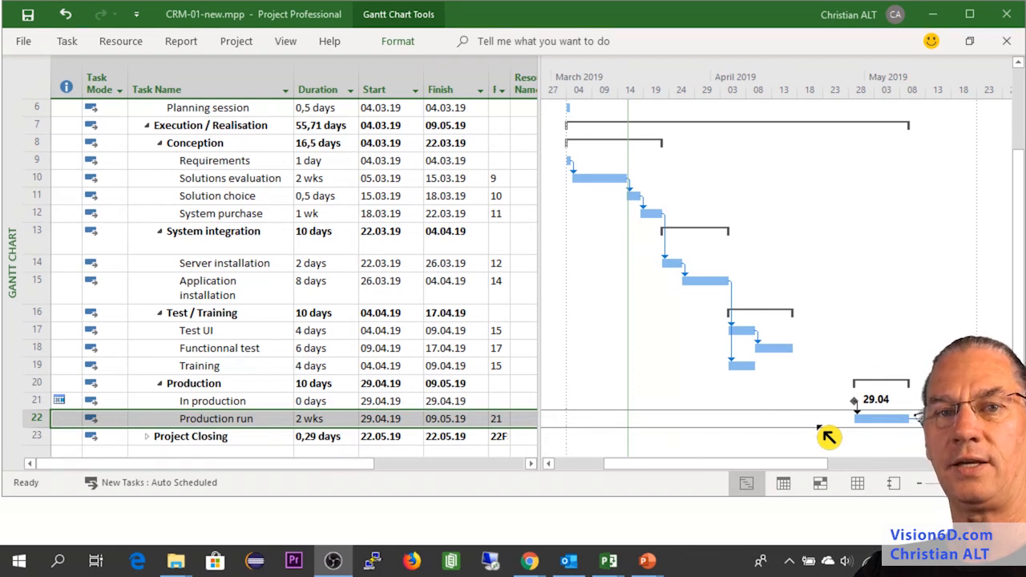
mouse_move(812, 288)
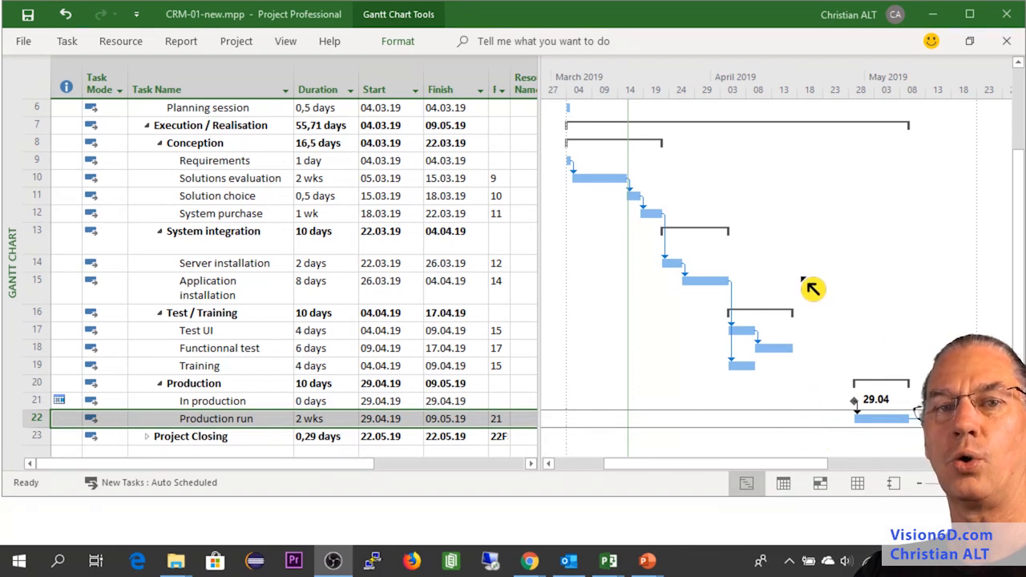
mouse_move(828, 391)
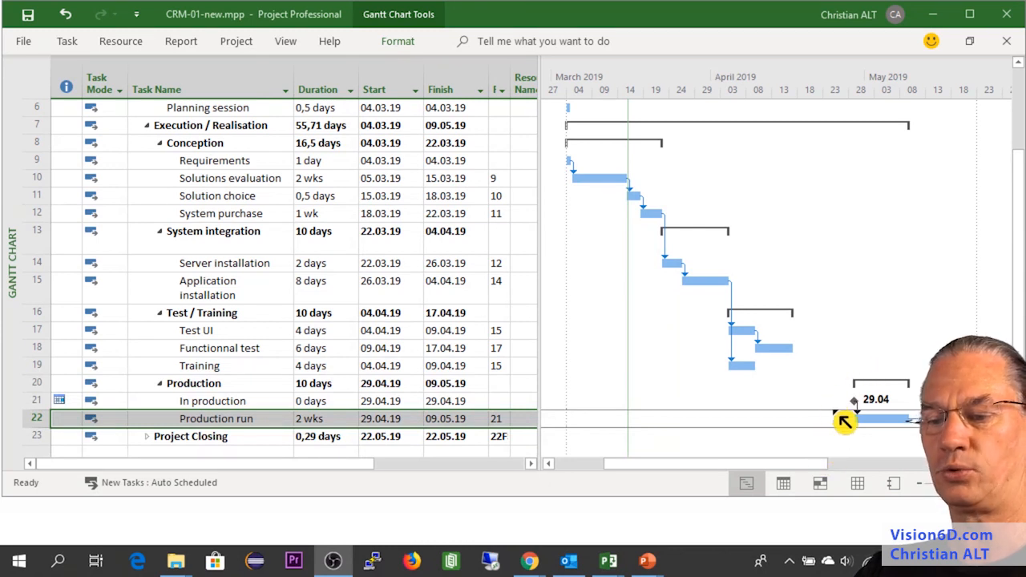
mouse_move(829, 401)
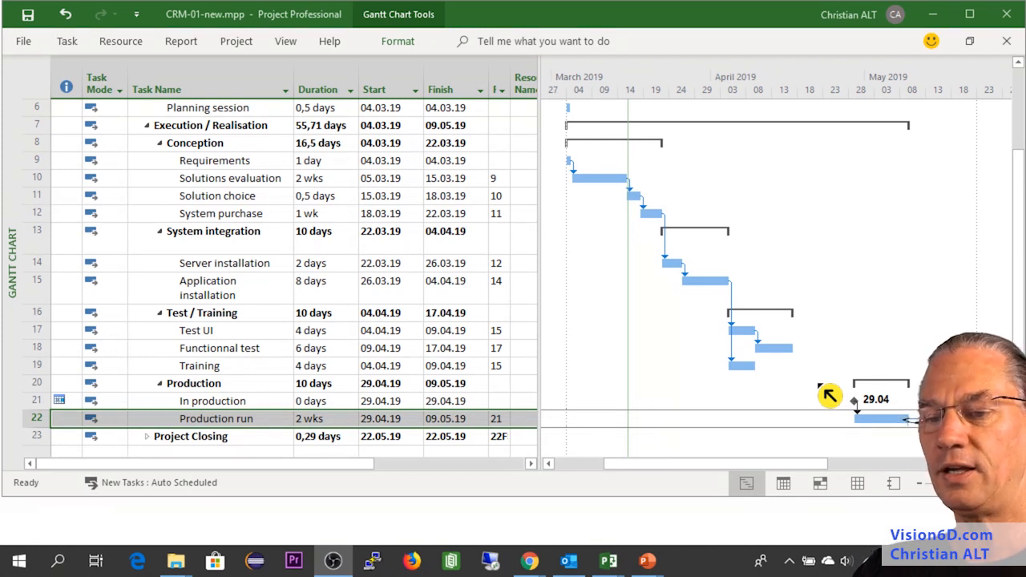
mouse_move(805, 363)
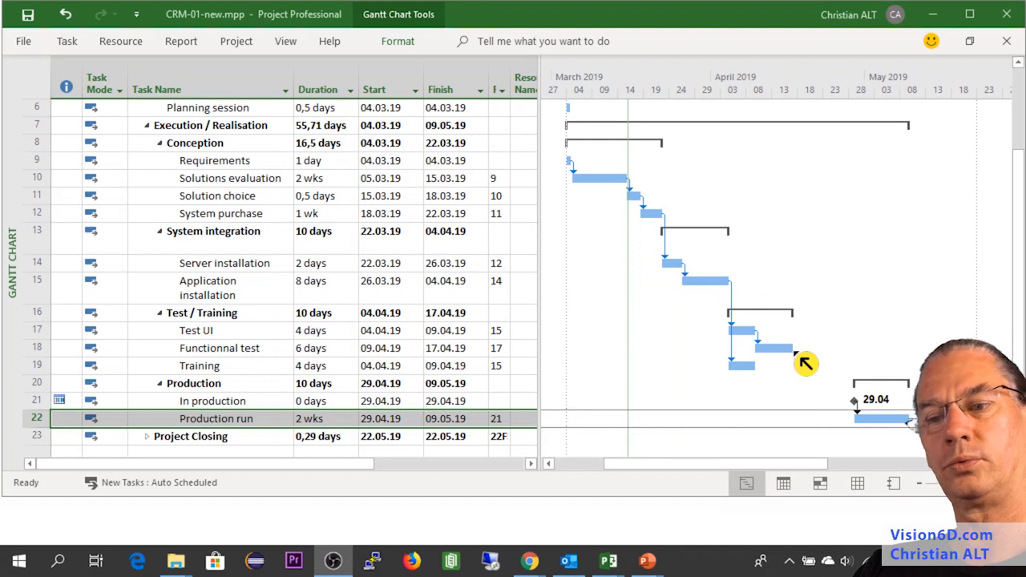
mouse_move(787, 355)
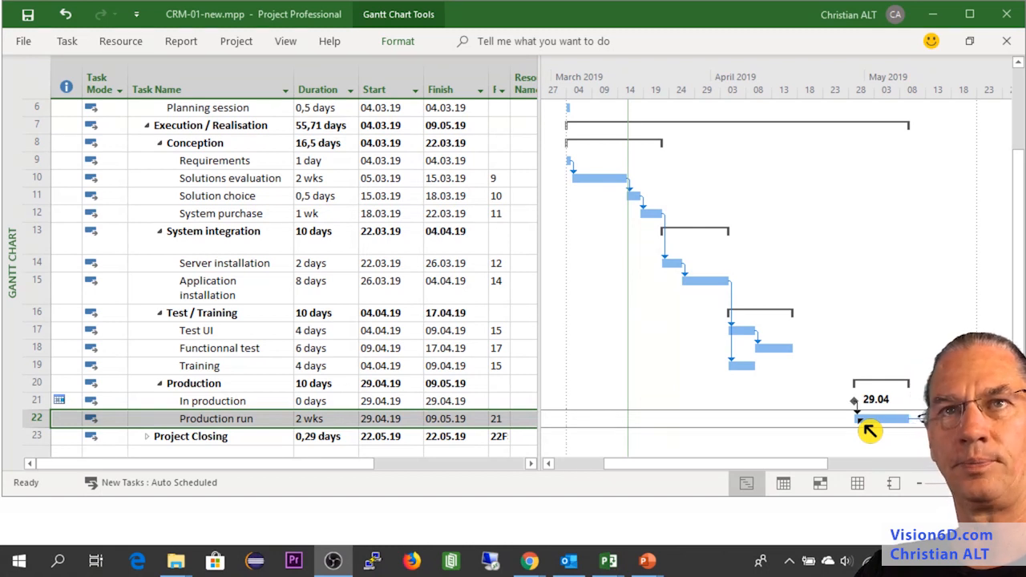
mouse_move(793, 374)
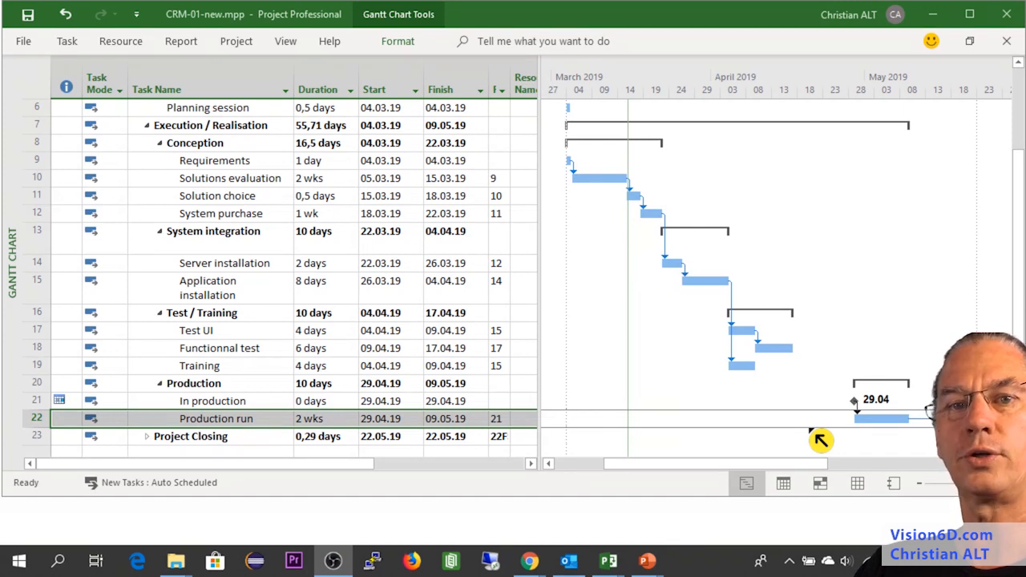
scroll("up", 3)
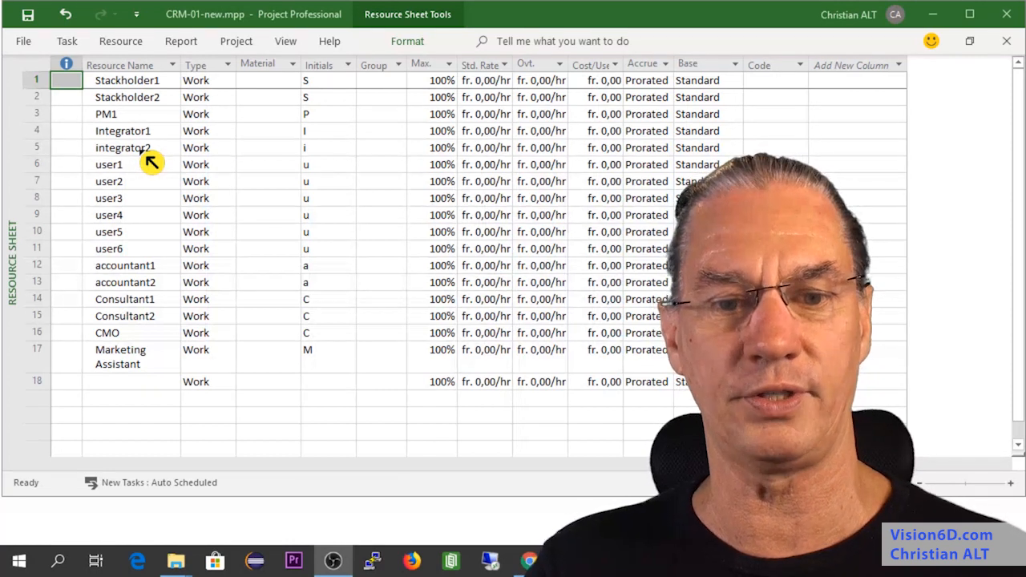
mouse_move(142, 174)
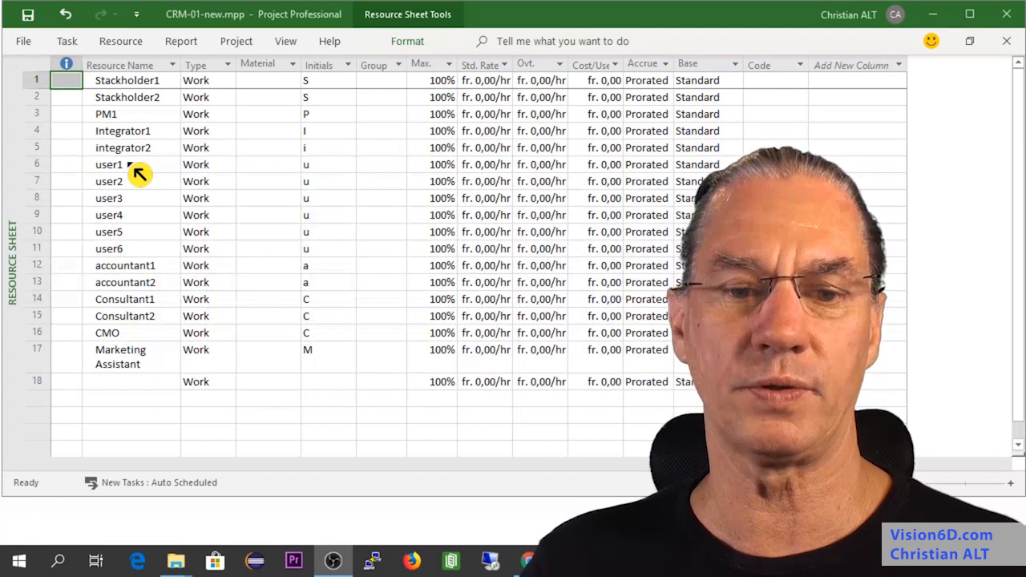
mouse_move(142, 188)
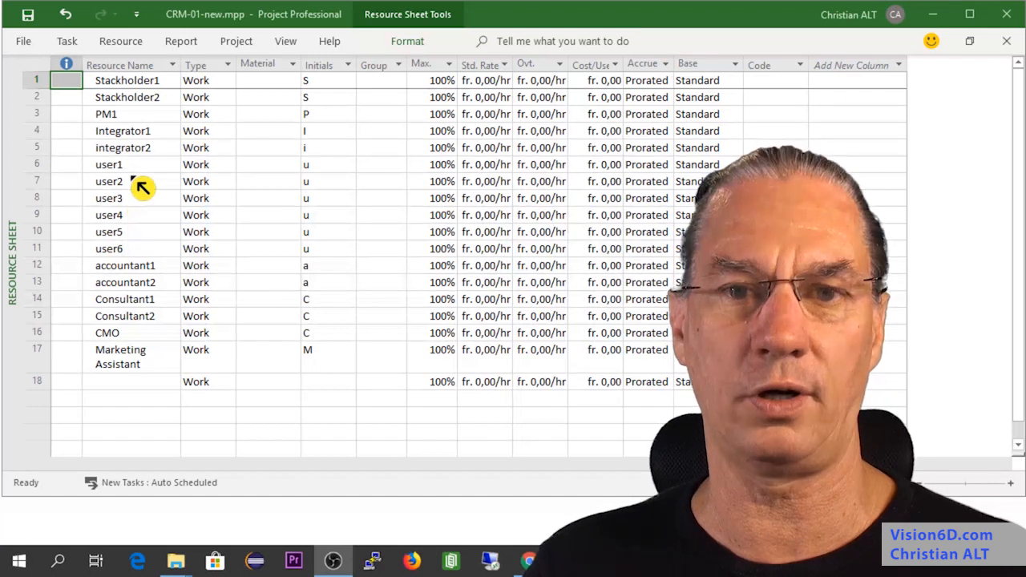
mouse_move(163, 245)
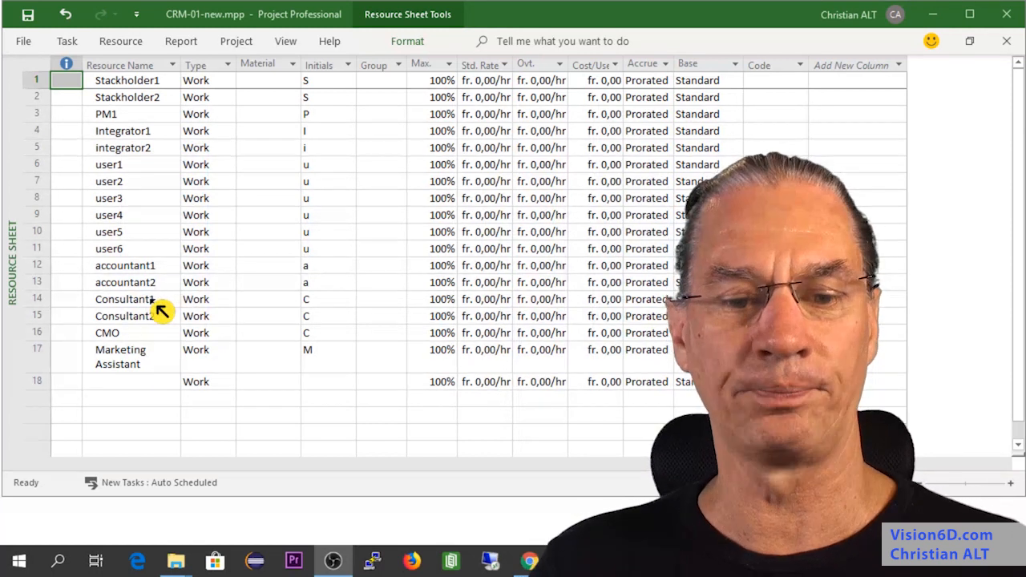
mouse_move(169, 312)
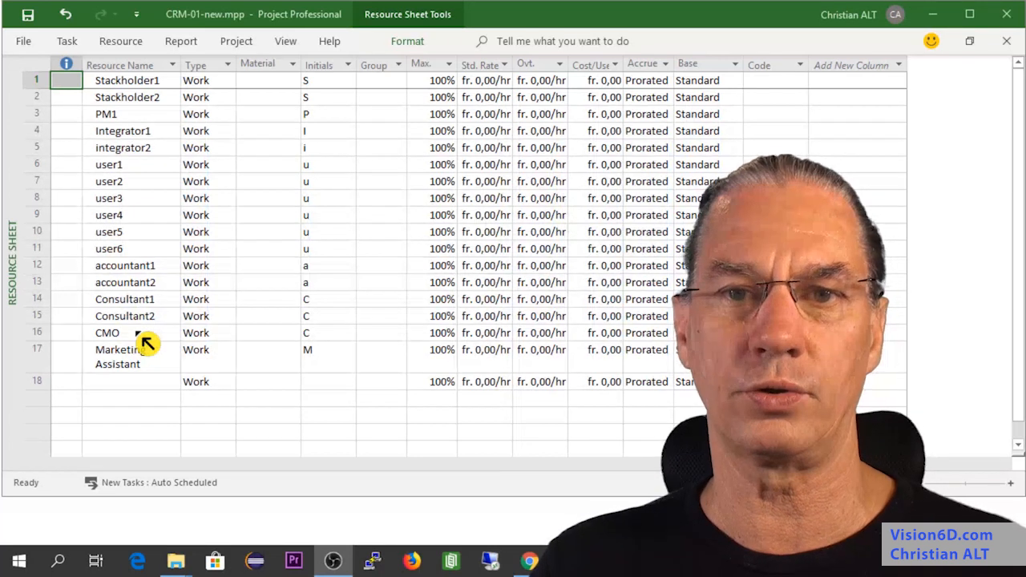
mouse_move(124, 379)
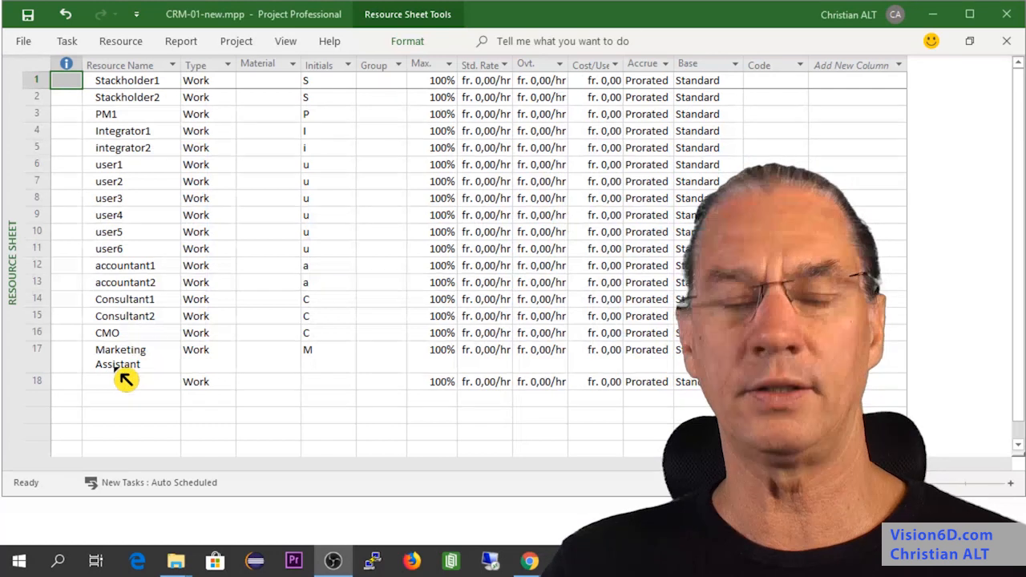